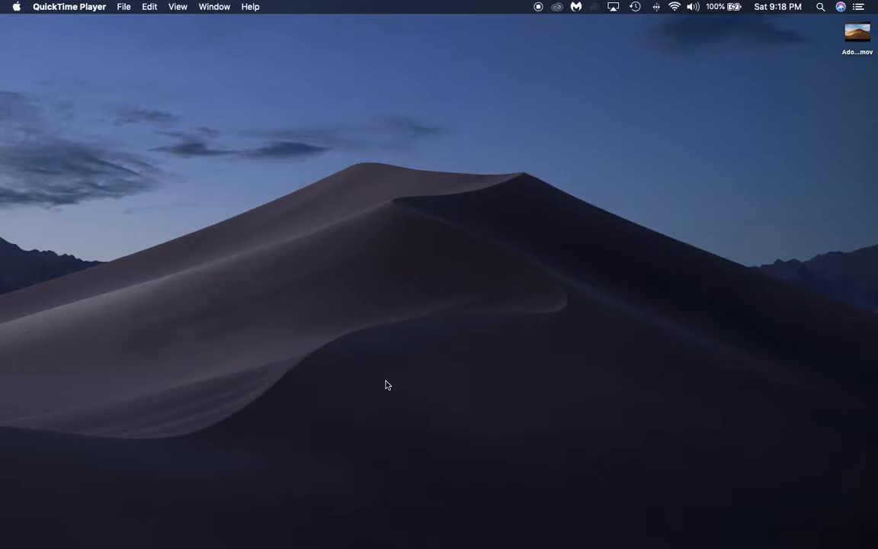
mouse_move(493, 374)
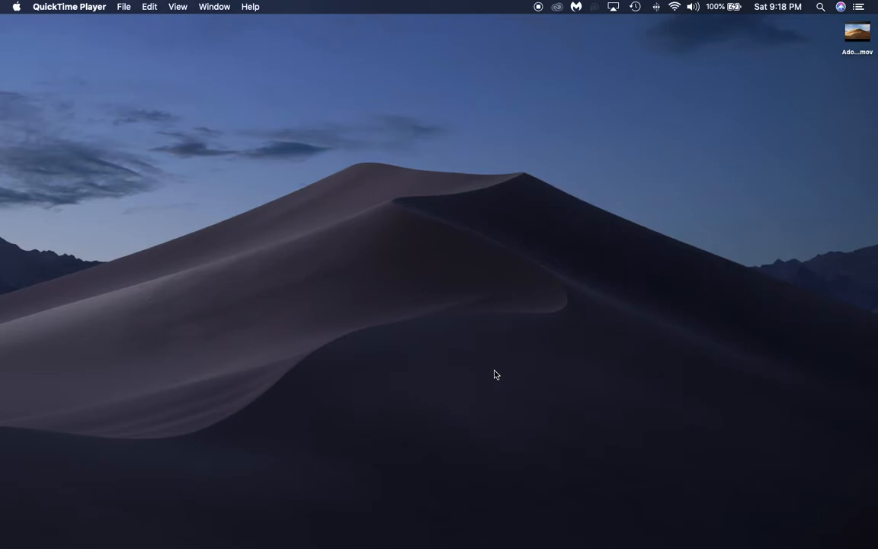
mouse_move(474, 512)
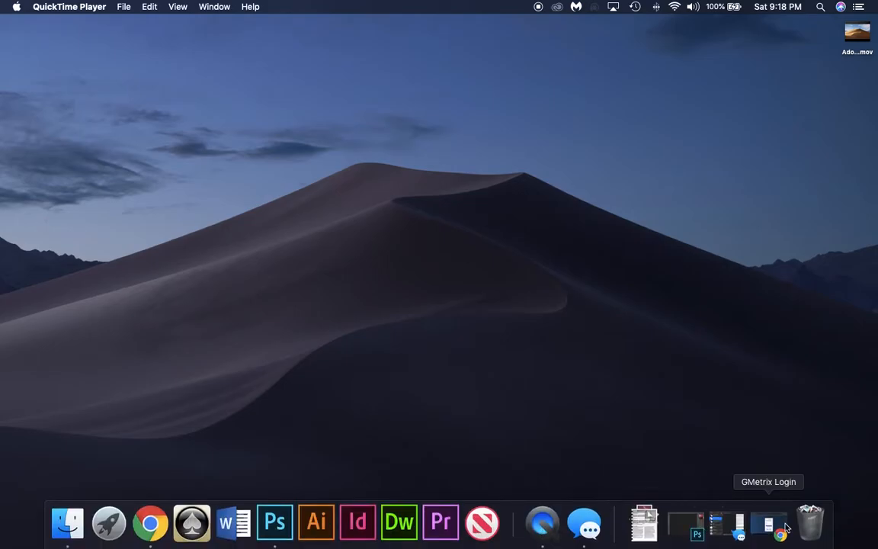
Sign in to GMetrix with the saved autofill username and the typed password.
click(769, 523)
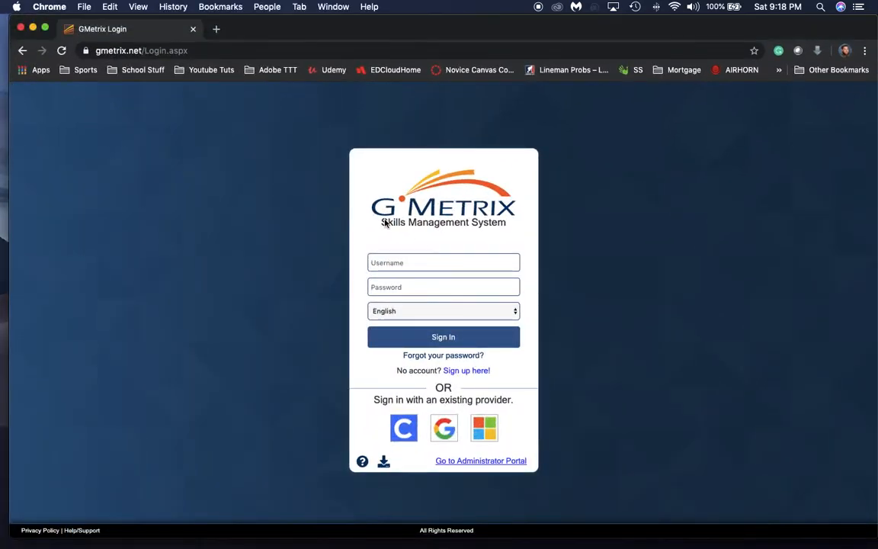
mouse_move(141, 108)
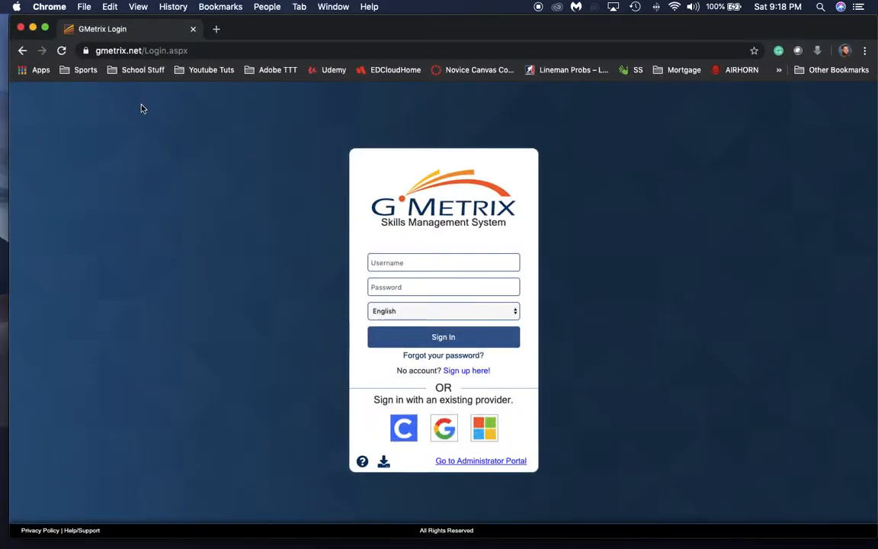
click(141, 50)
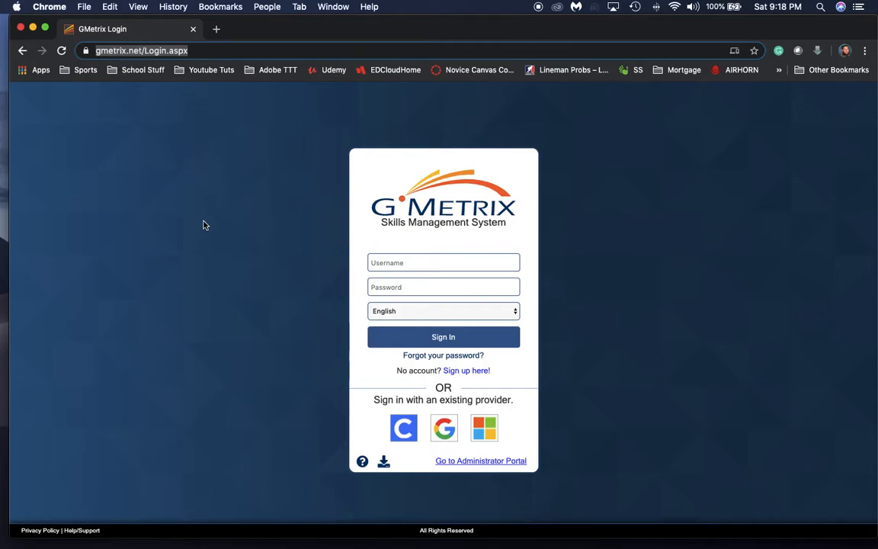
click(444, 262)
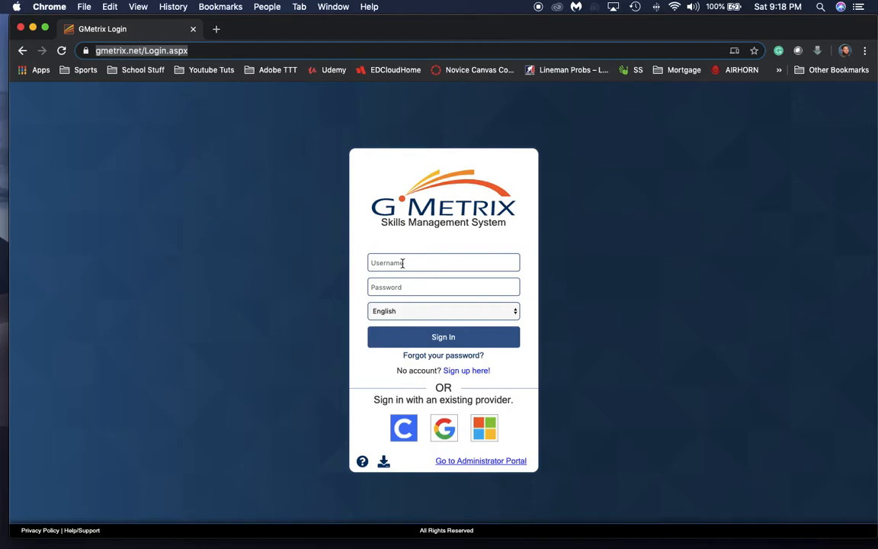
click(443, 262)
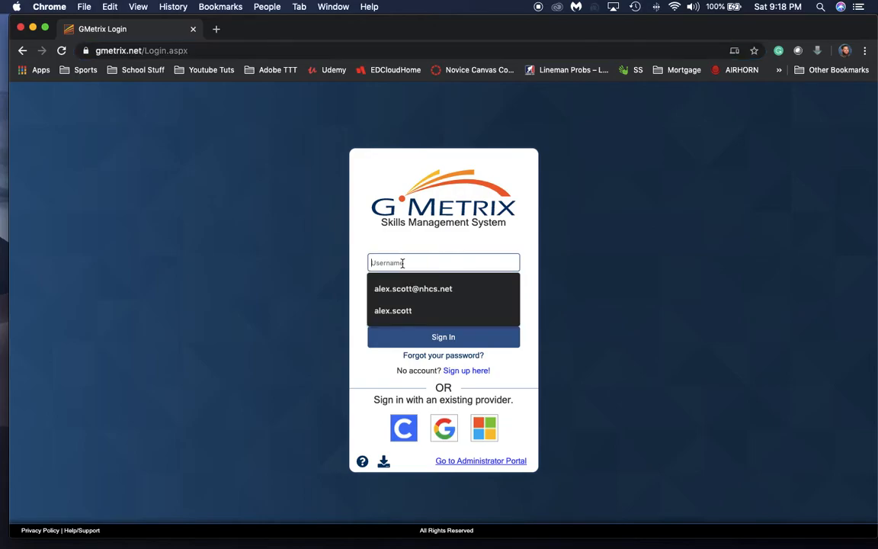
click(413, 288)
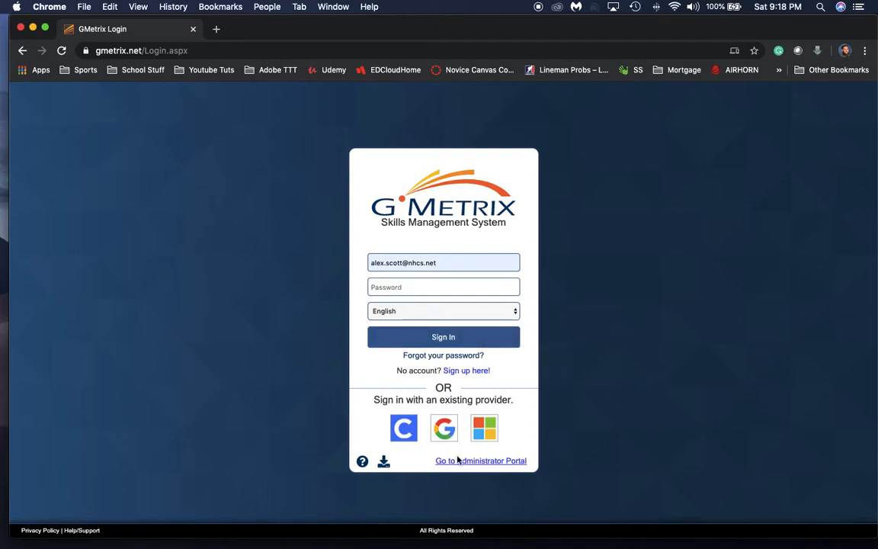
mouse_move(404, 428)
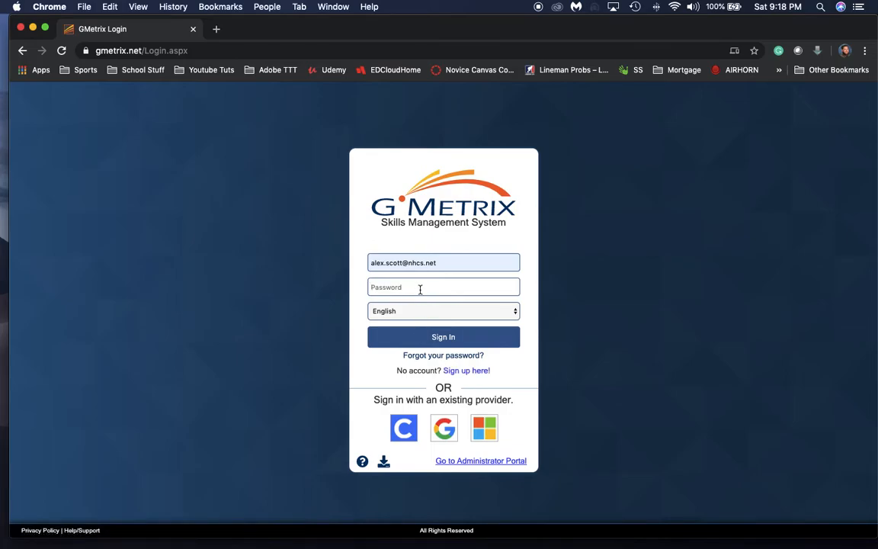
text(password)
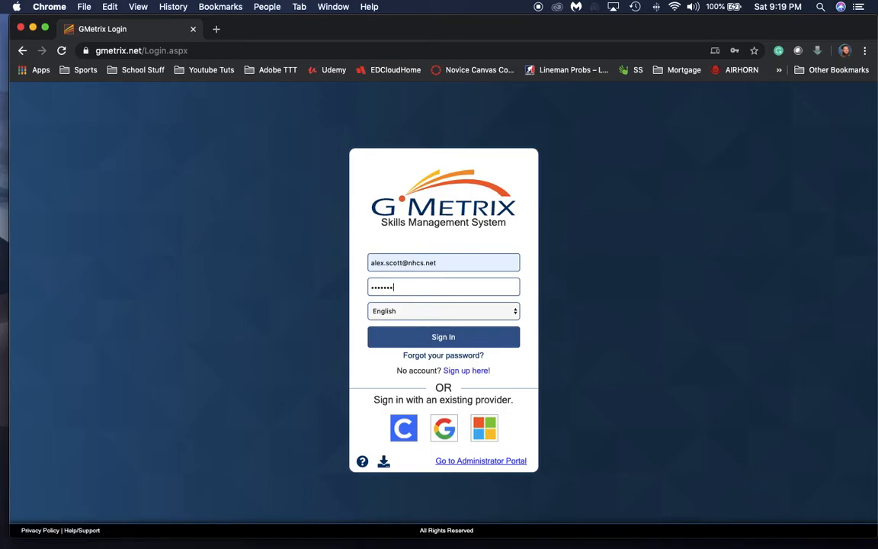
click(443, 337)
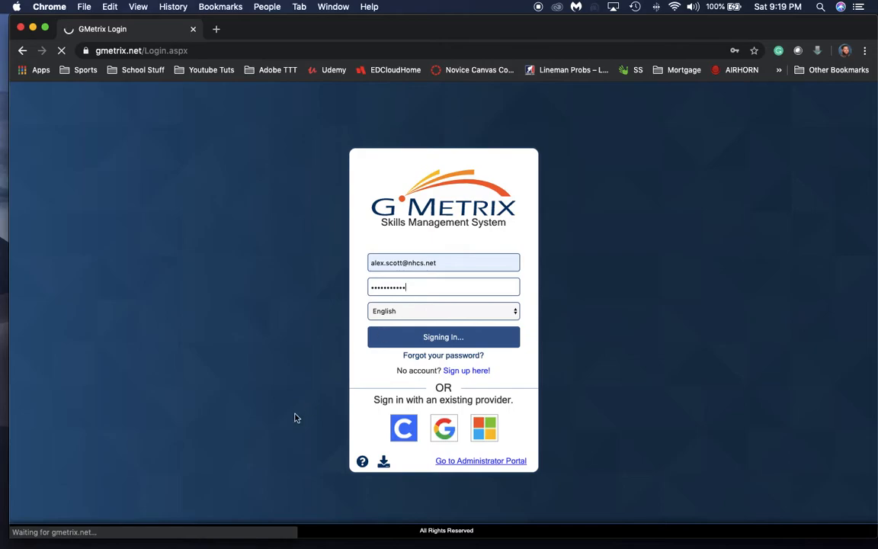
click(443, 336)
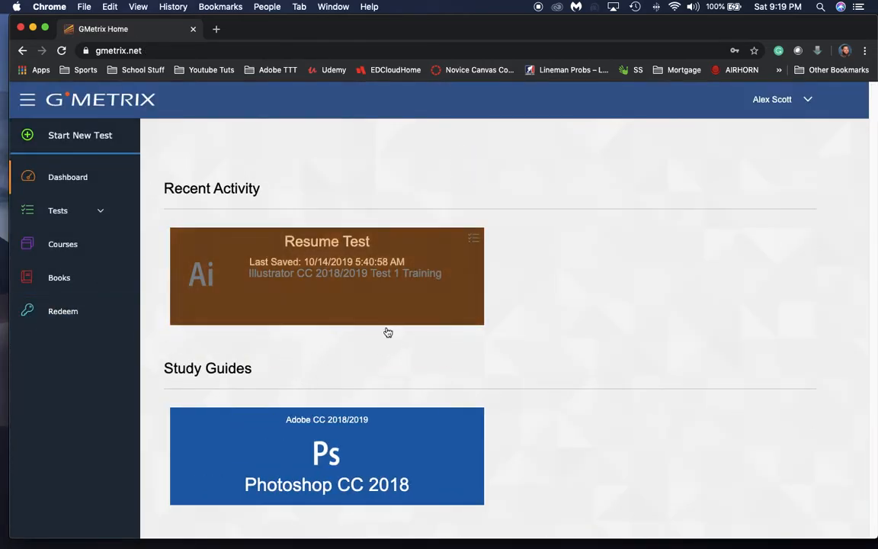
mouse_move(216, 359)
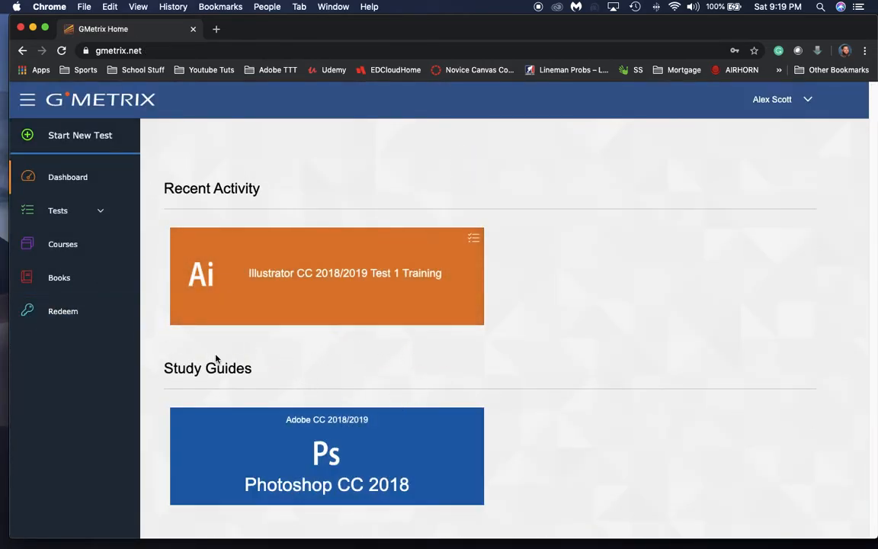
mouse_move(328, 354)
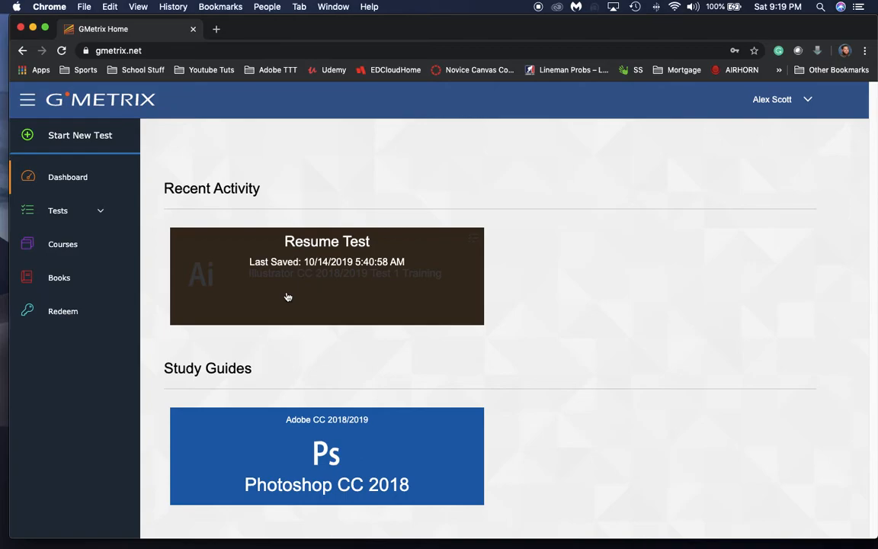
mouse_move(310, 263)
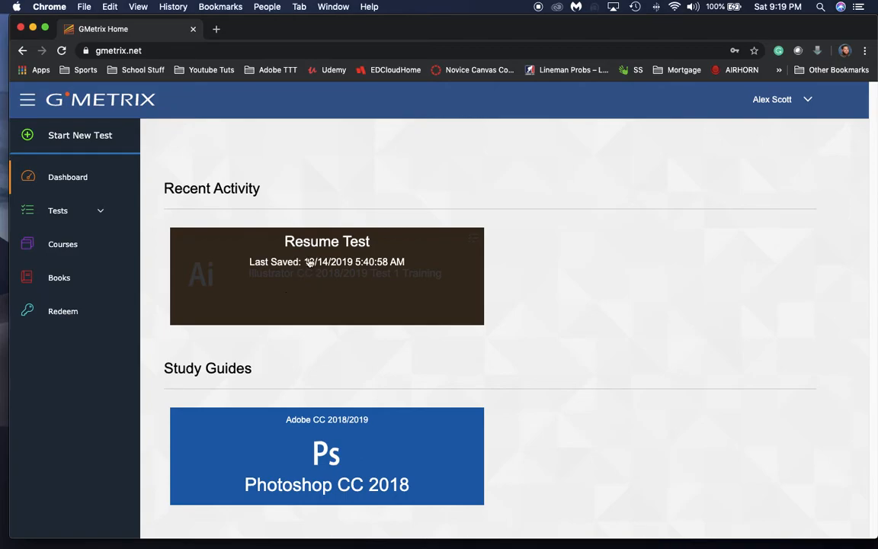
Reload the Dashboard and start a new test.
click(68, 177)
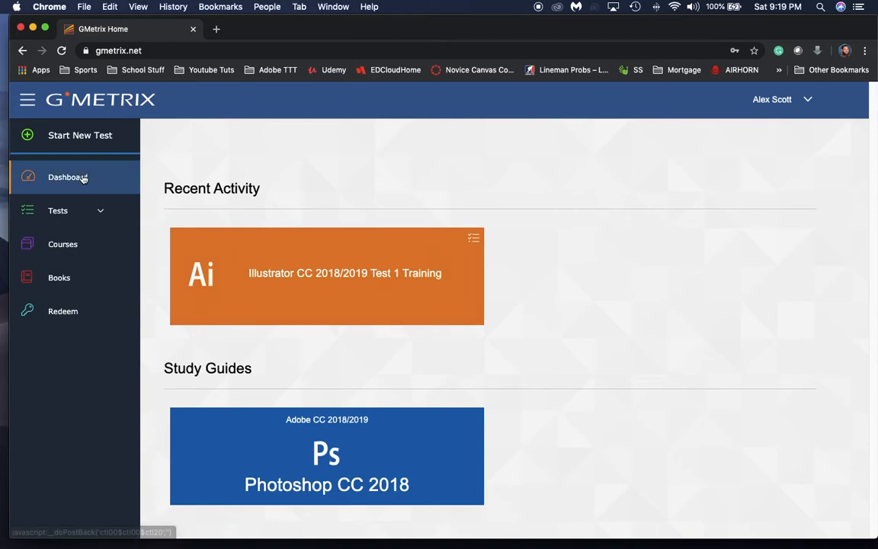
click(68, 177)
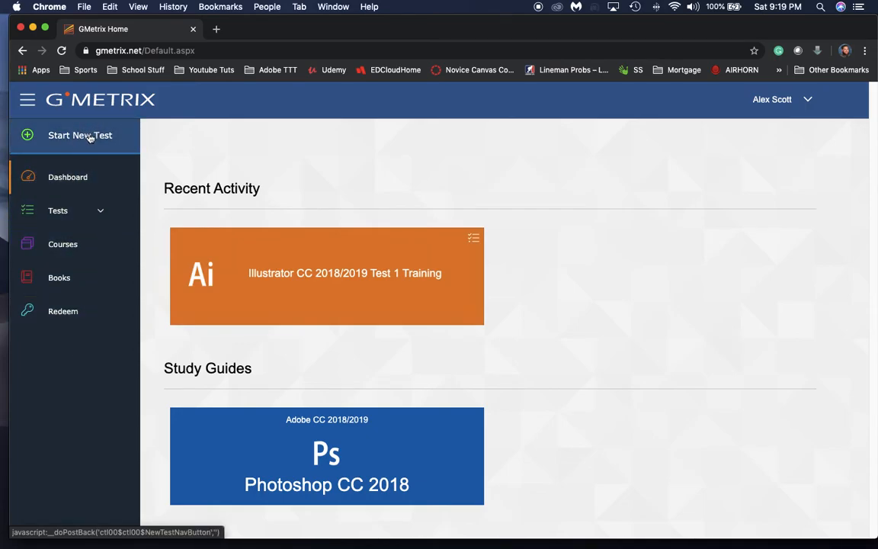
click(80, 135)
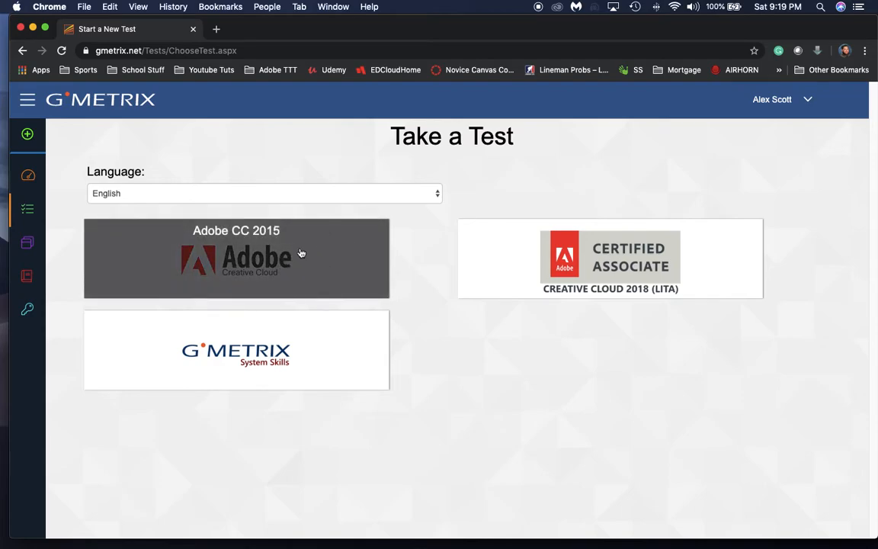
mouse_move(331, 264)
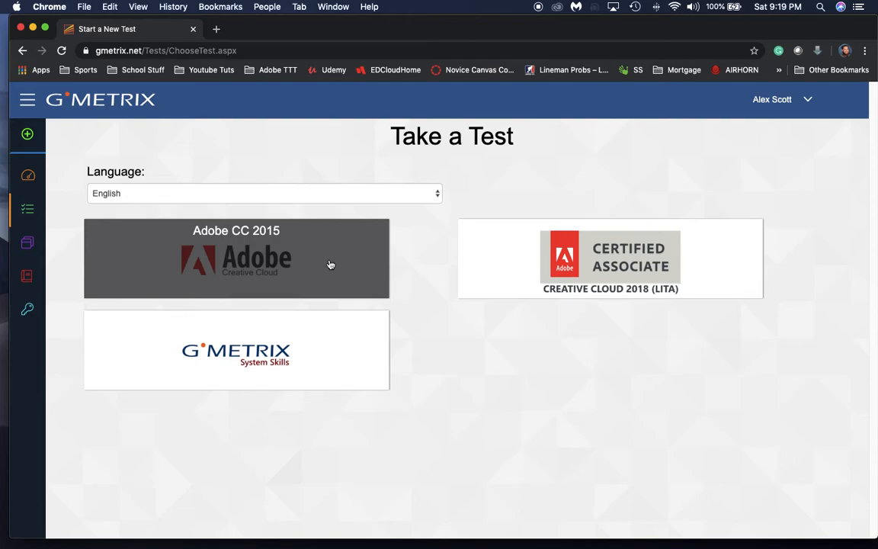
mouse_move(437, 283)
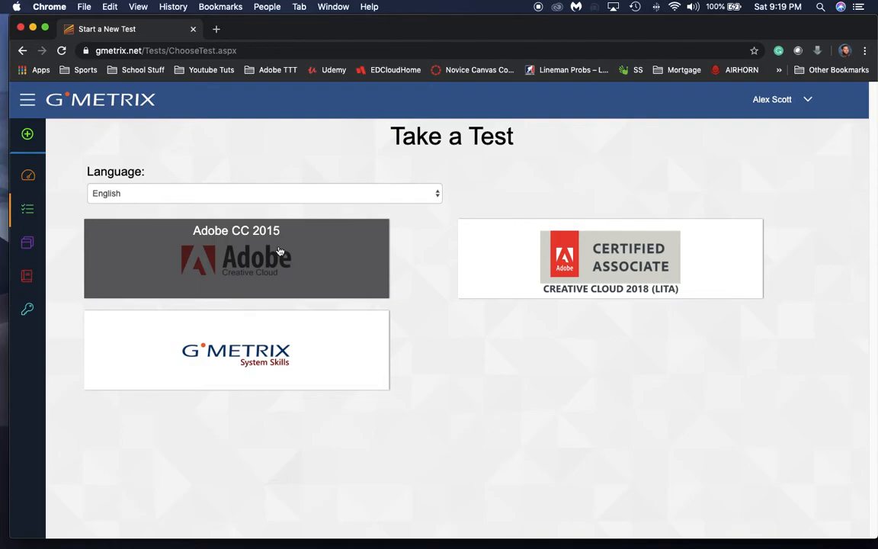
mouse_move(277, 259)
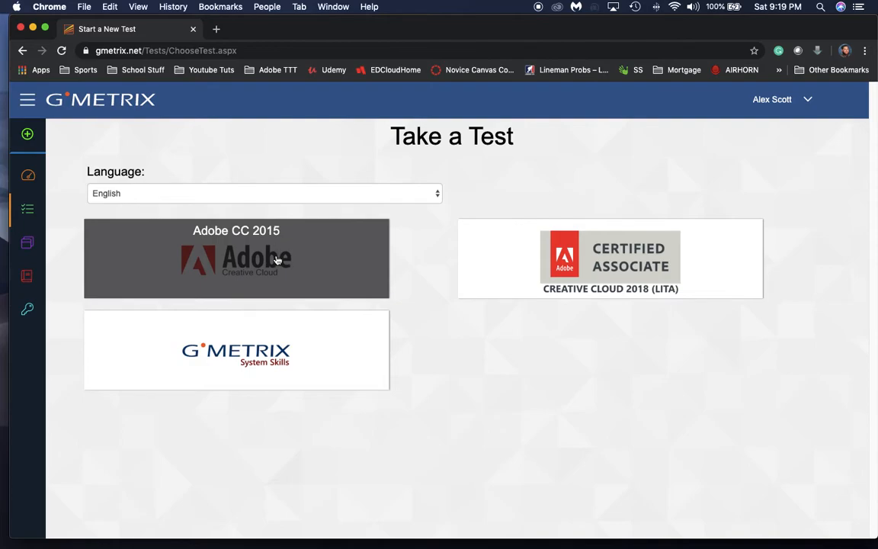
Choose the Adobe CC 2015 test collection.
click(236, 258)
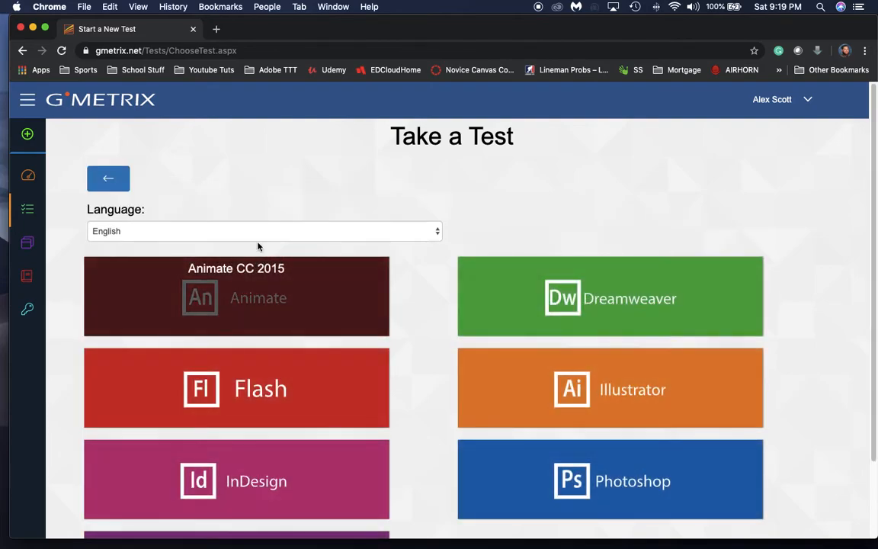
scroll(down, 3)
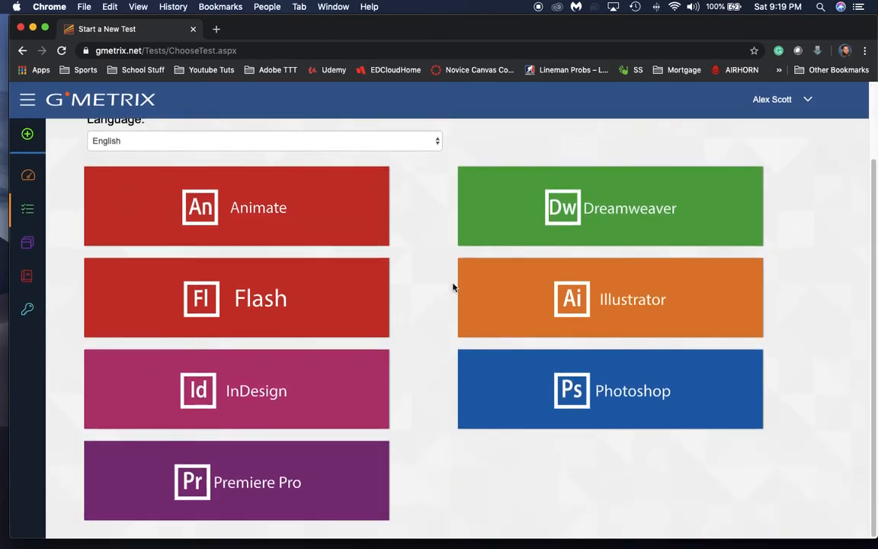
mouse_move(610, 389)
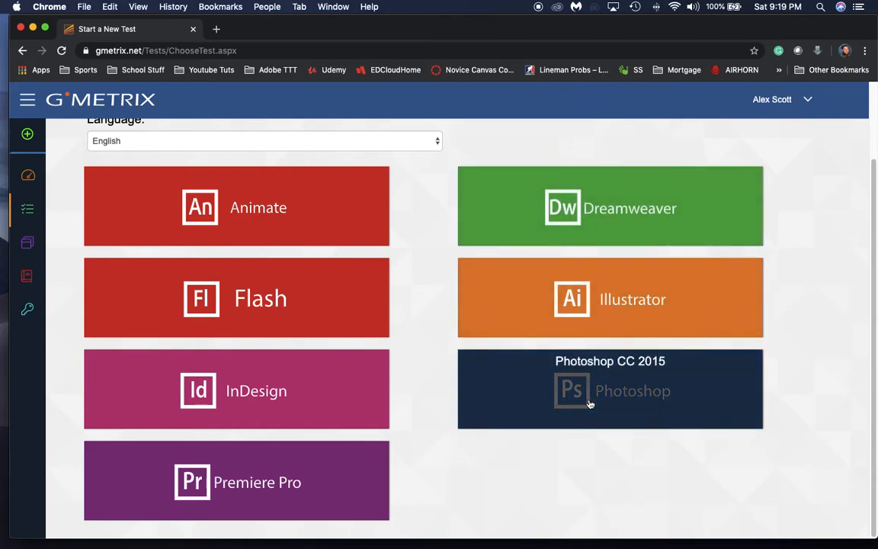
mouse_move(334, 267)
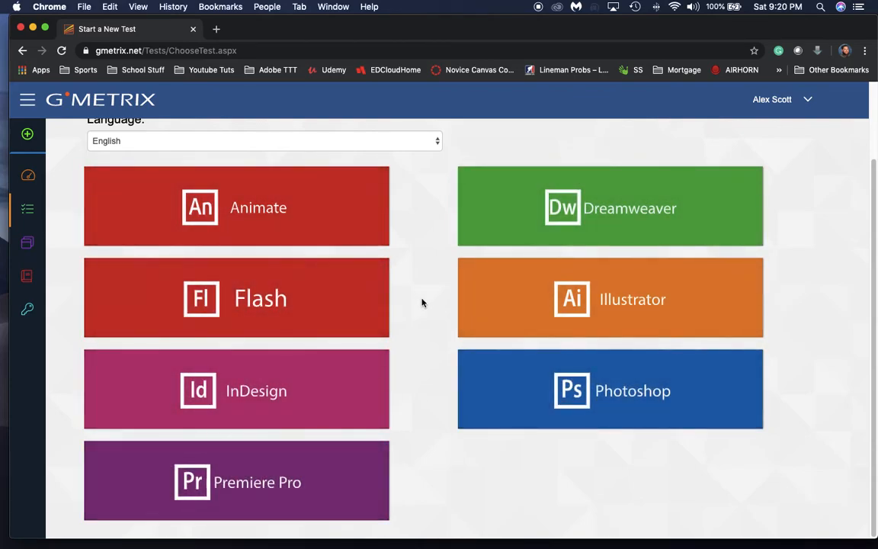
mouse_move(600, 293)
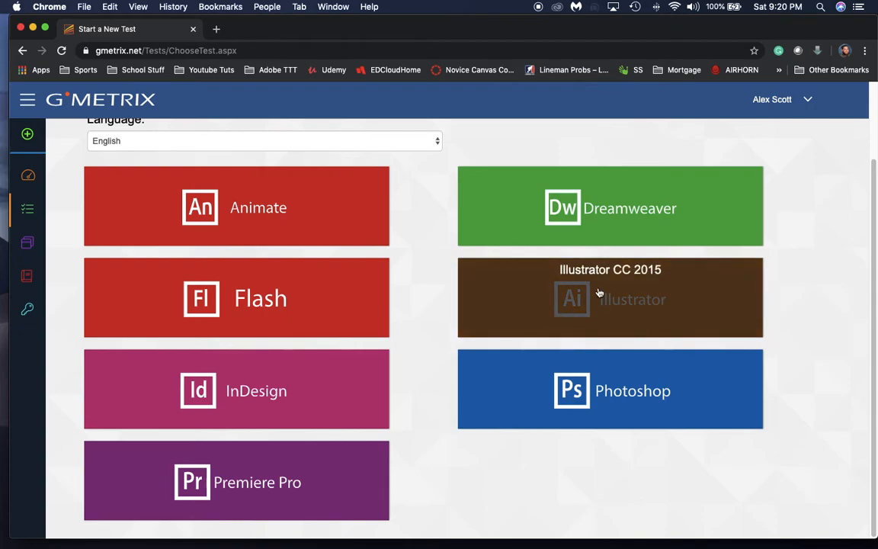
Select the Illustrator tile to list its practice tests.
click(610, 297)
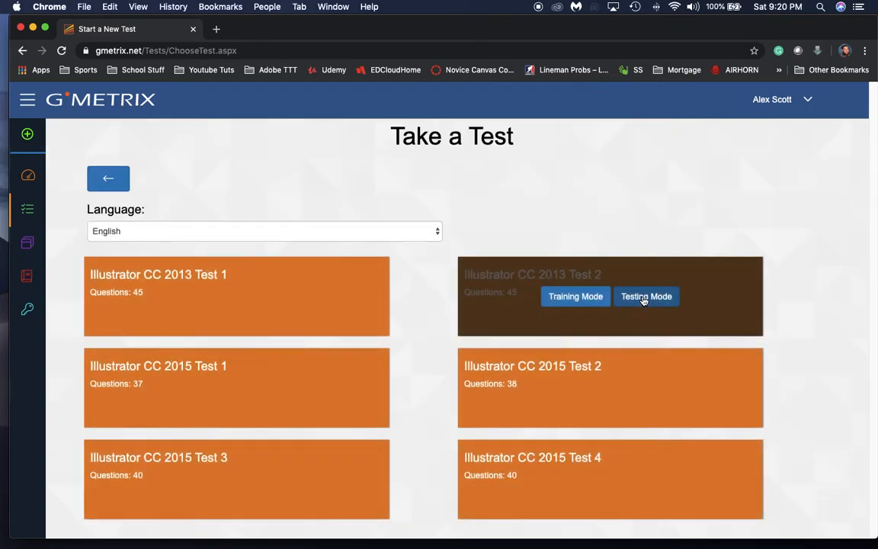
mouse_move(170, 342)
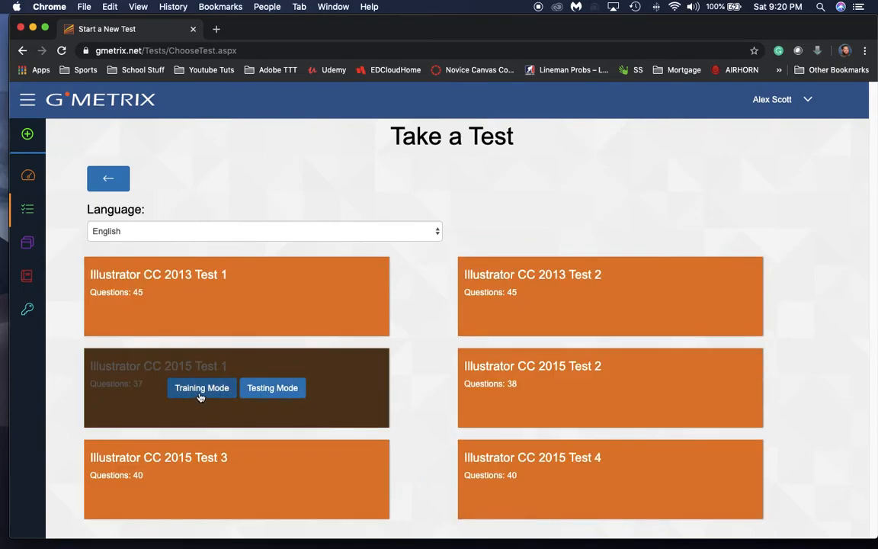
mouse_move(81, 370)
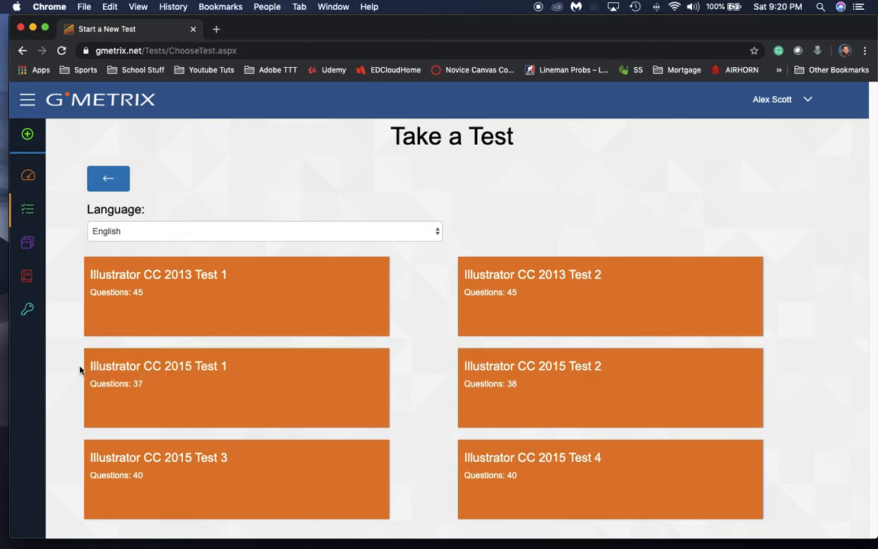
mouse_move(236, 296)
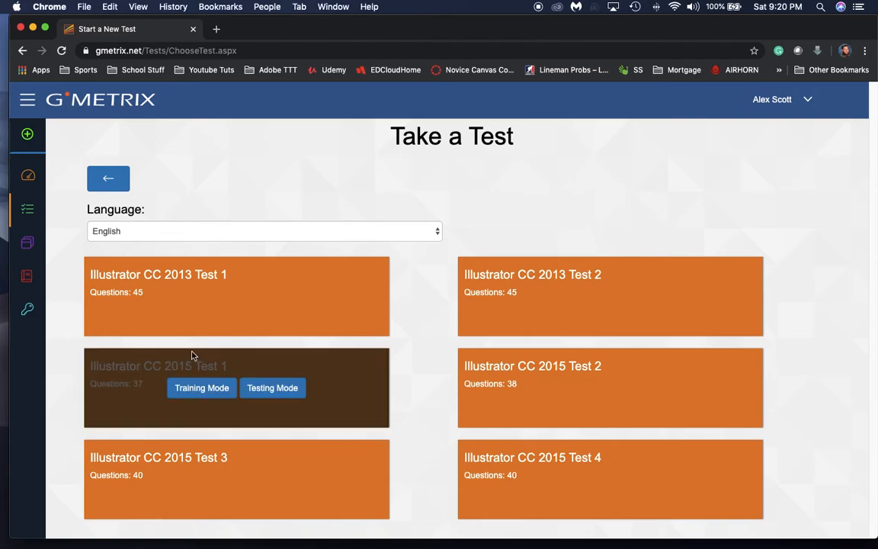
mouse_move(576, 387)
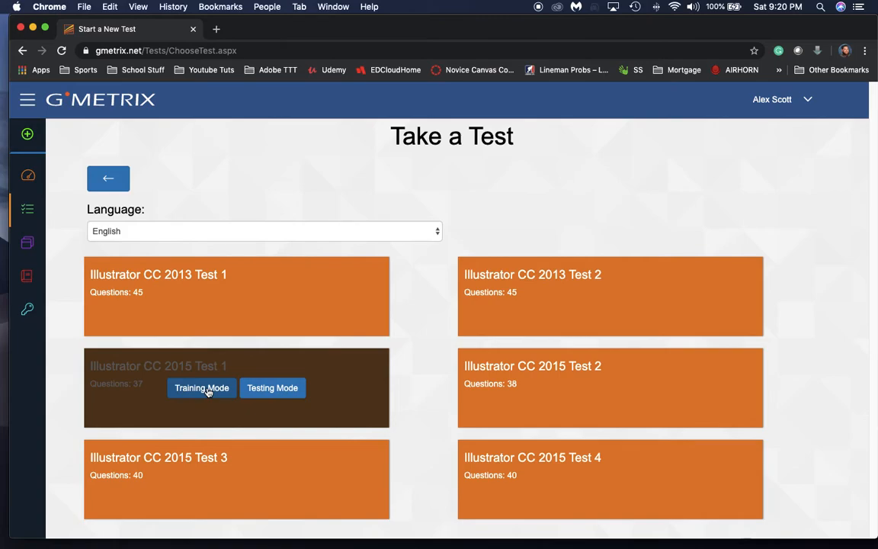
Launch Illustrator CC 2015 Test 1 in Training Mode and allow Flash to run.
click(201, 387)
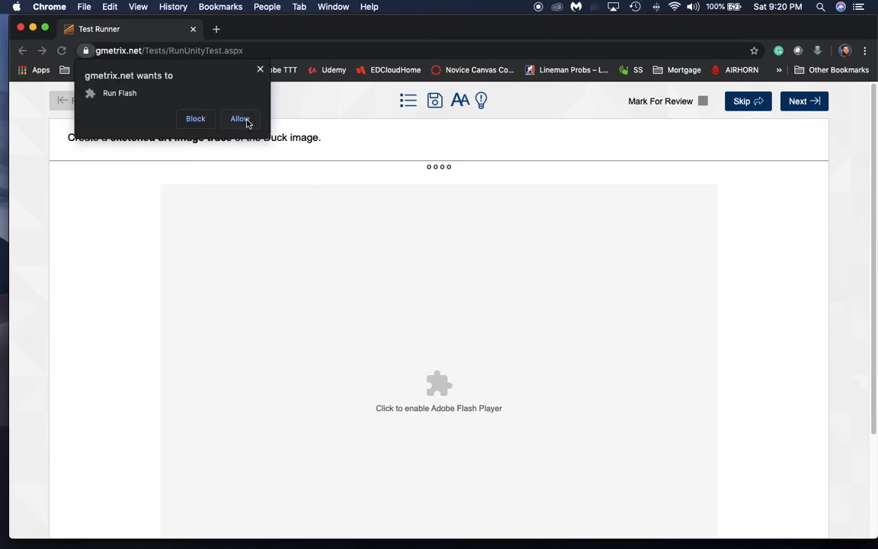
click(239, 118)
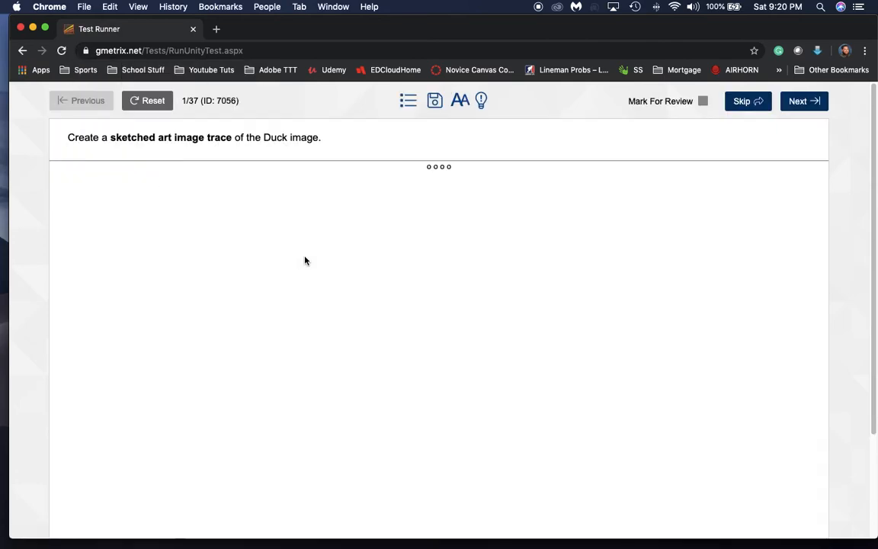
mouse_move(407, 416)
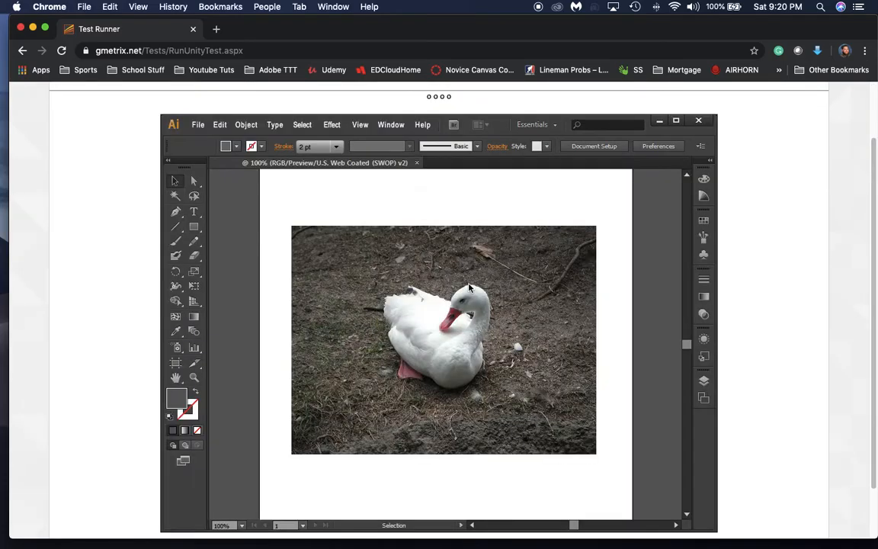
mouse_move(216, 362)
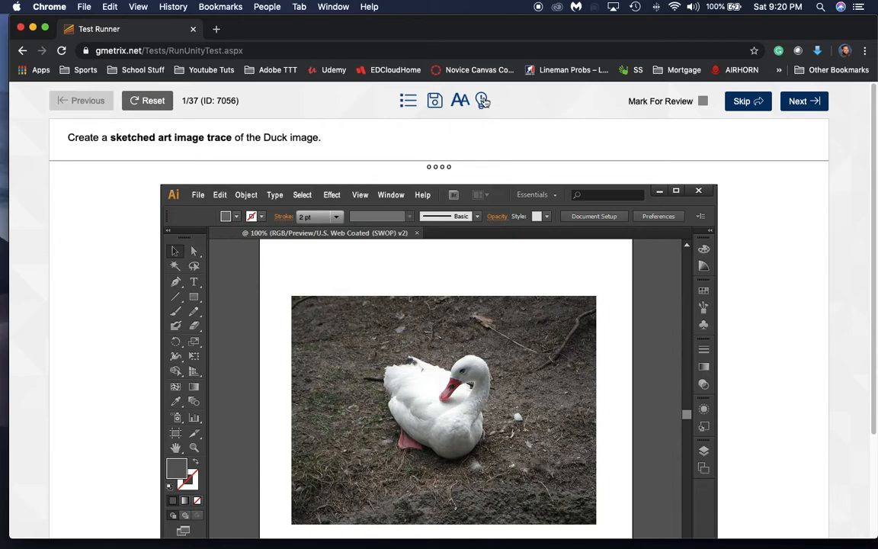
Show the hint, then trace the duck image with the Sketched Art preset.
click(482, 100)
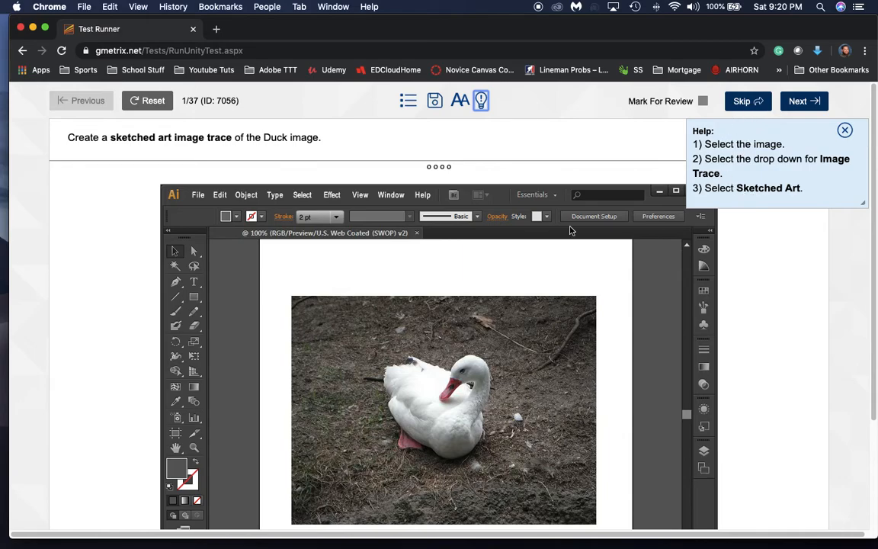
click(443, 409)
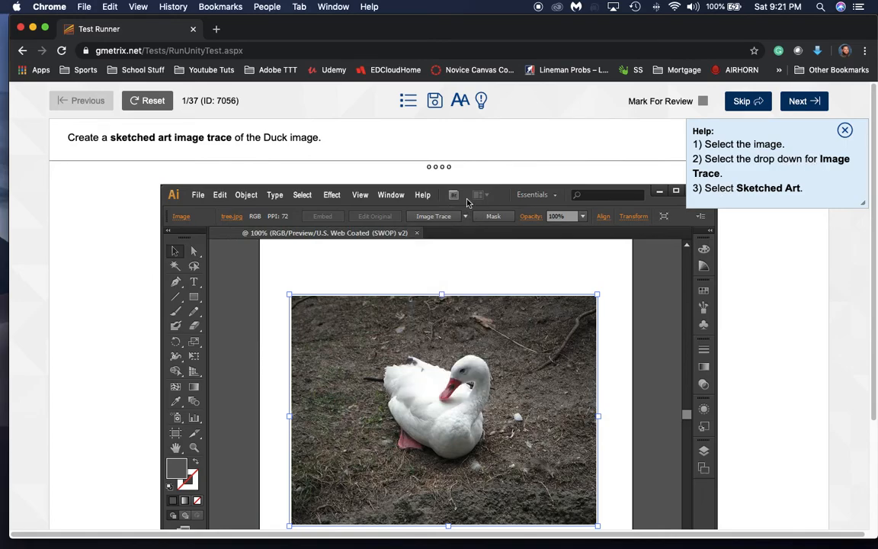
click(465, 216)
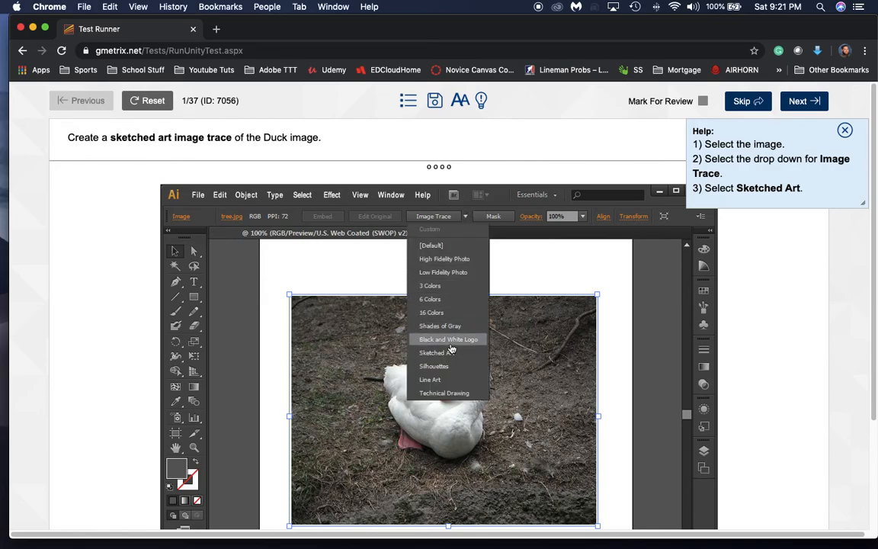
click(447, 339)
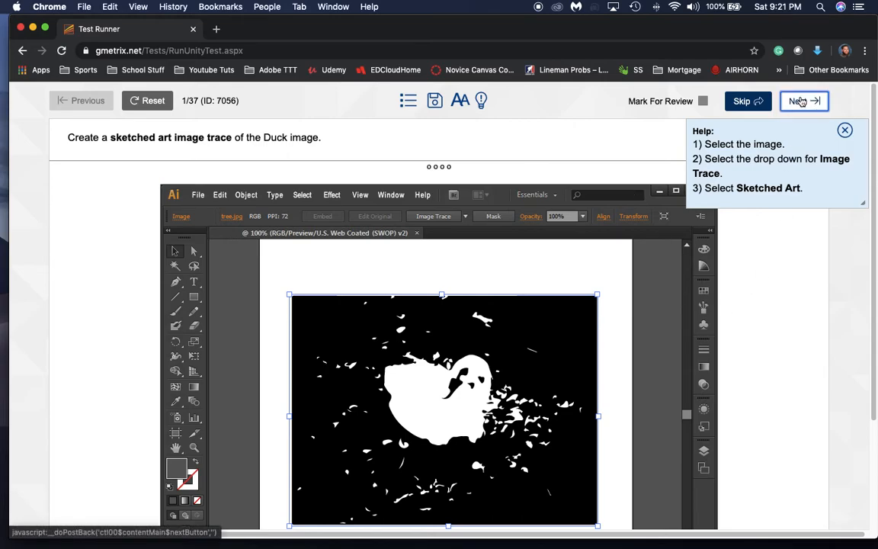
Submit question 1 for grading and advance to question 2.
click(804, 101)
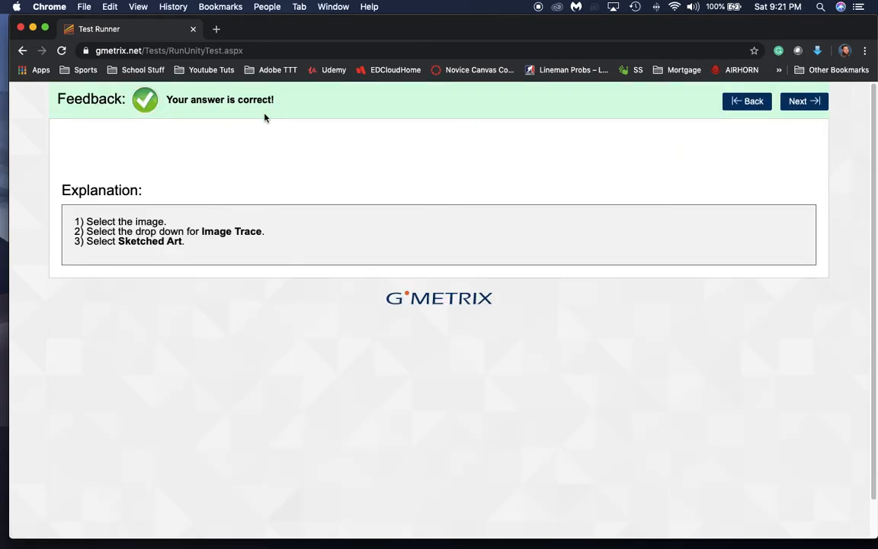
mouse_move(512, 201)
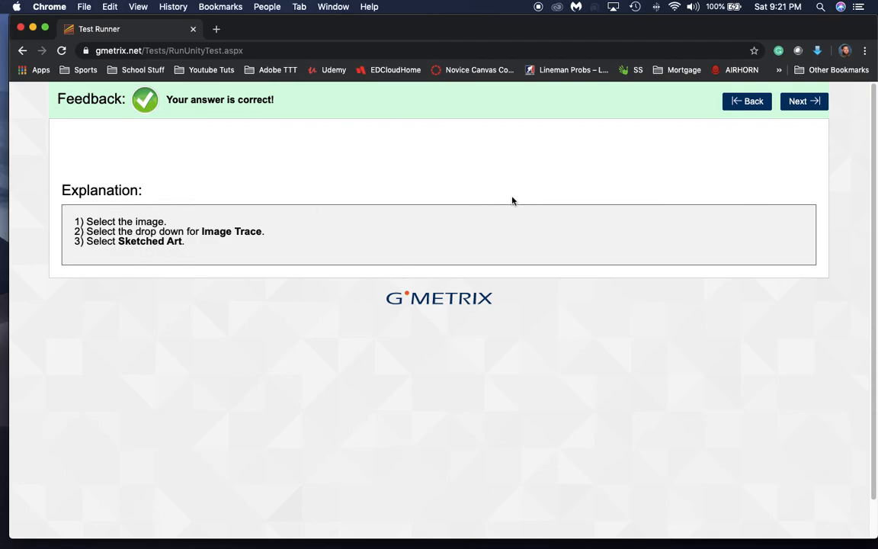
click(797, 100)
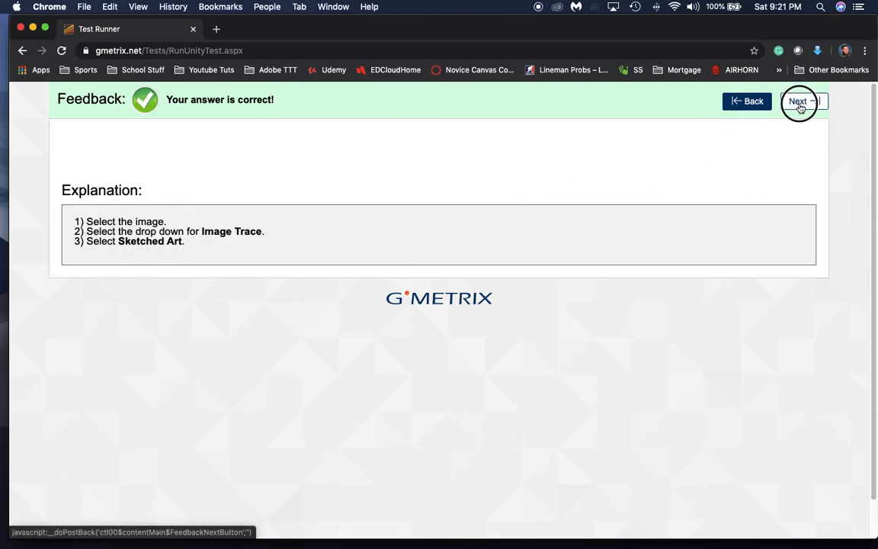
click(799, 100)
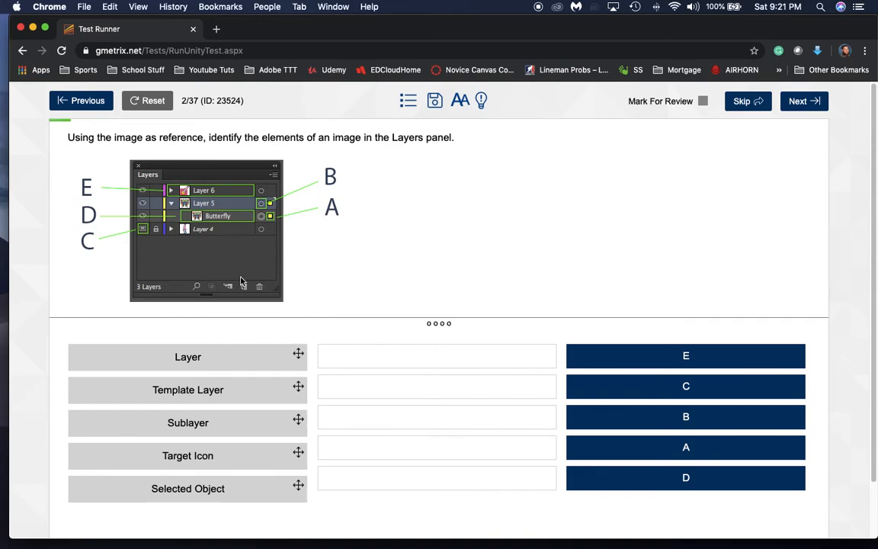
mouse_move(221, 363)
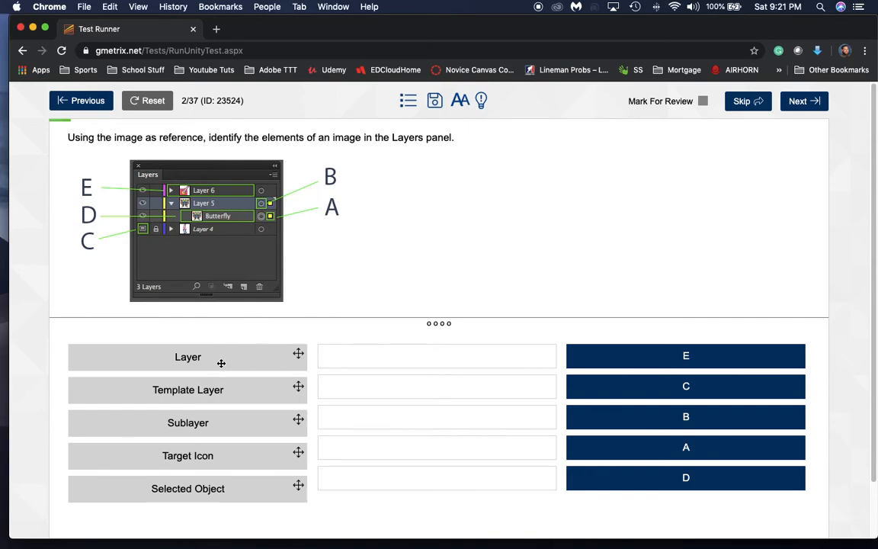
mouse_move(422, 322)
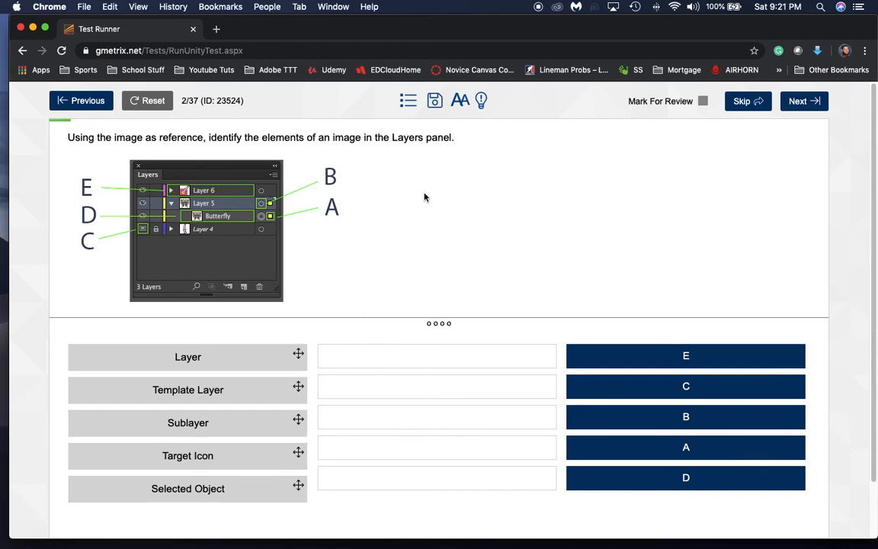
mouse_move(433, 72)
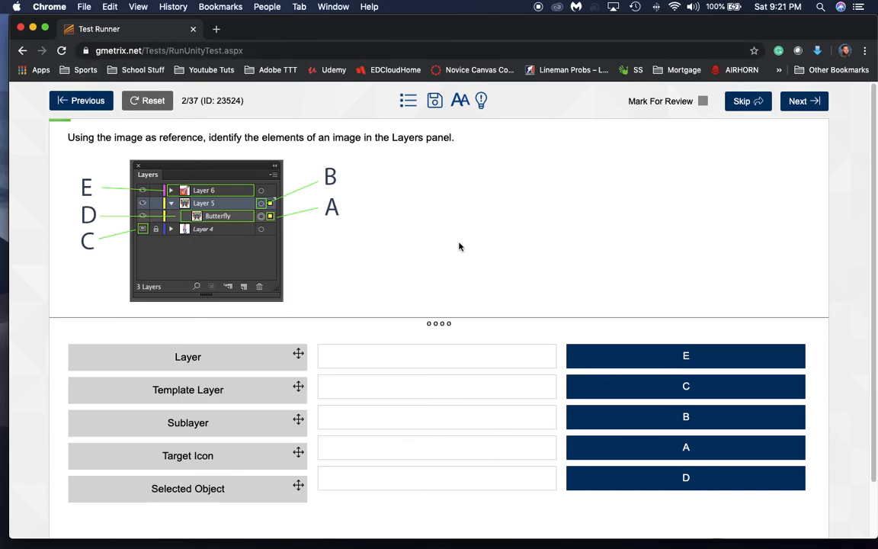
mouse_move(461, 260)
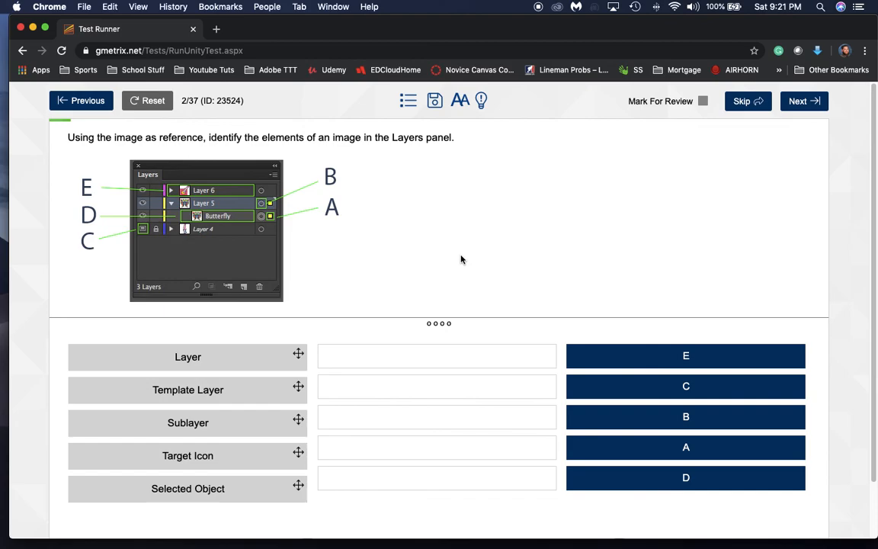
mouse_move(400, 265)
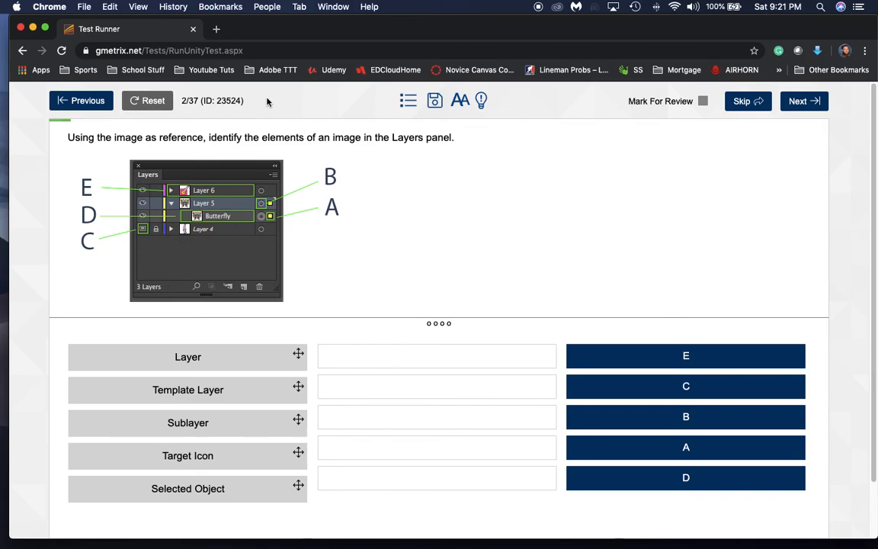
mouse_move(332, 163)
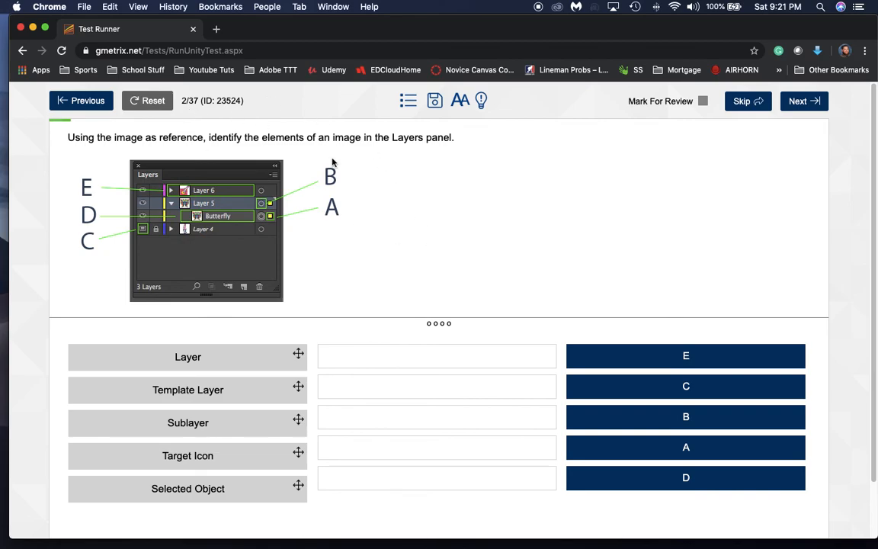
mouse_move(571, 6)
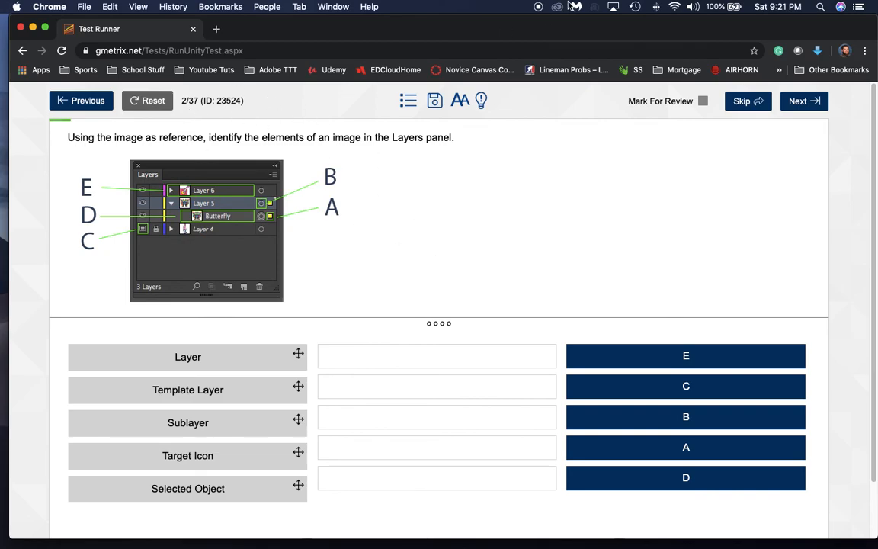